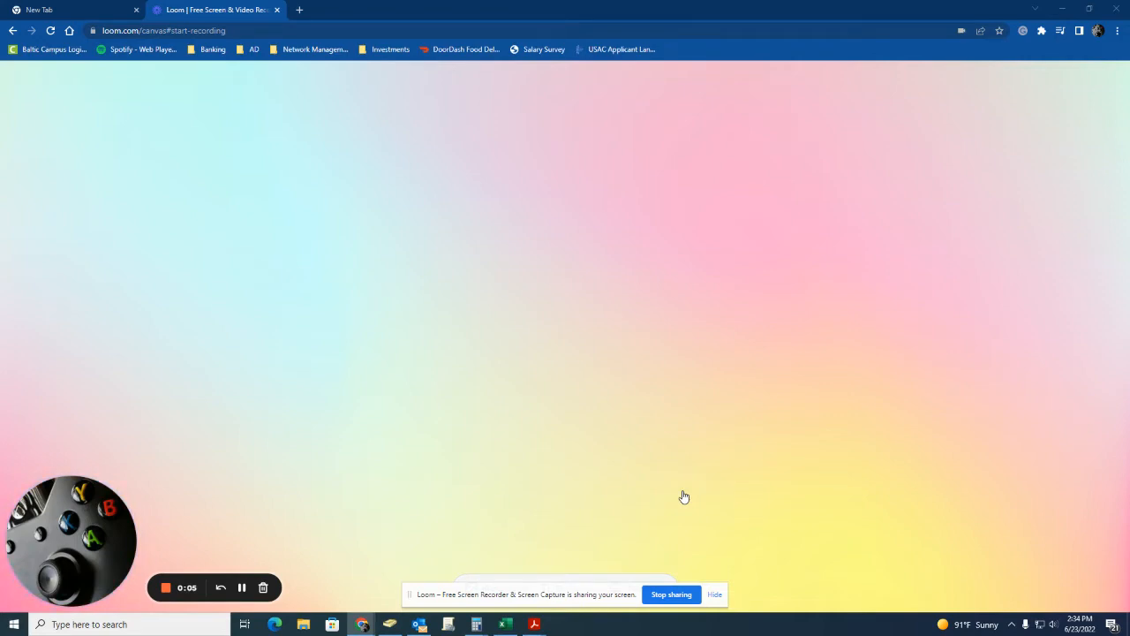
mouse_move(639, 468)
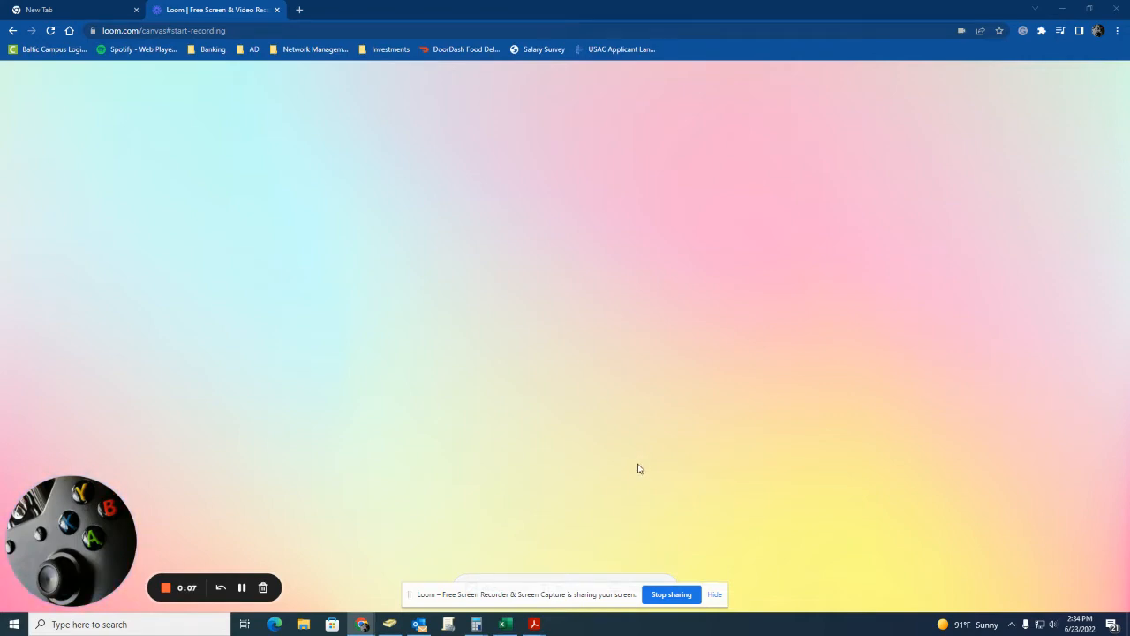
mouse_move(542, 473)
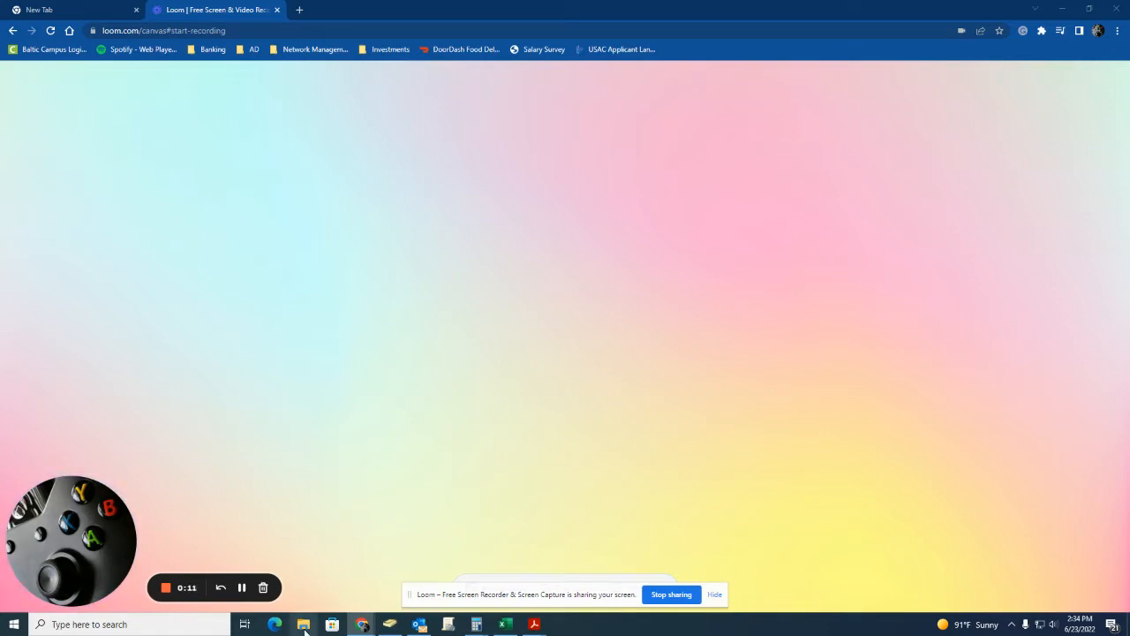
Launch File Explorer from the taskbar at Quick access, listing Google Drive (I:) among frequent folders
left_click(304, 625)
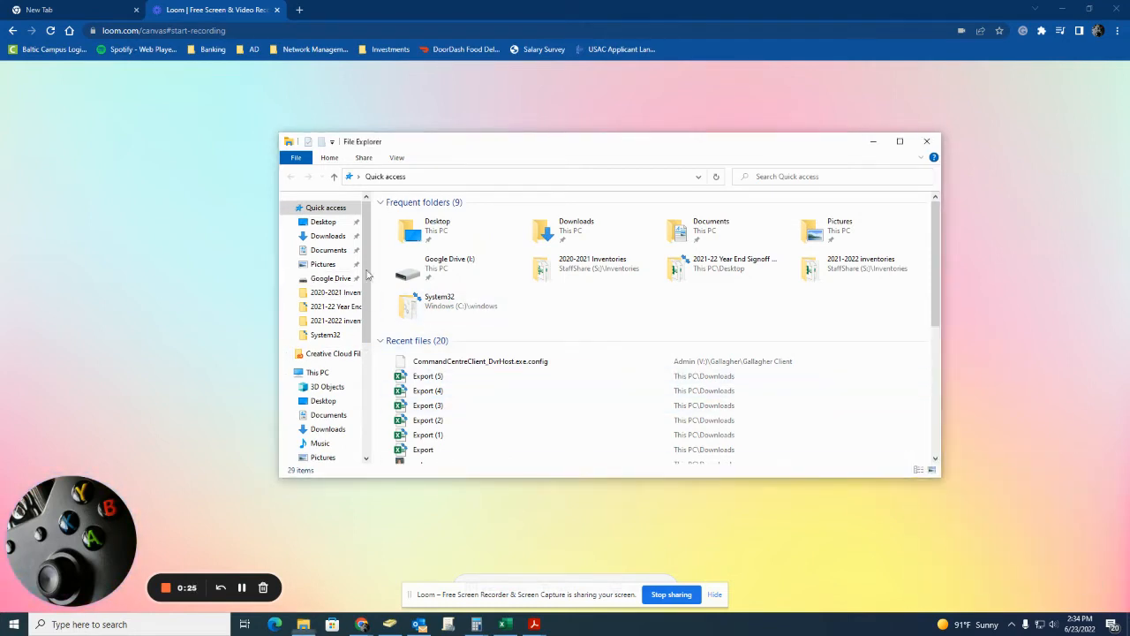
mouse_move(777, 229)
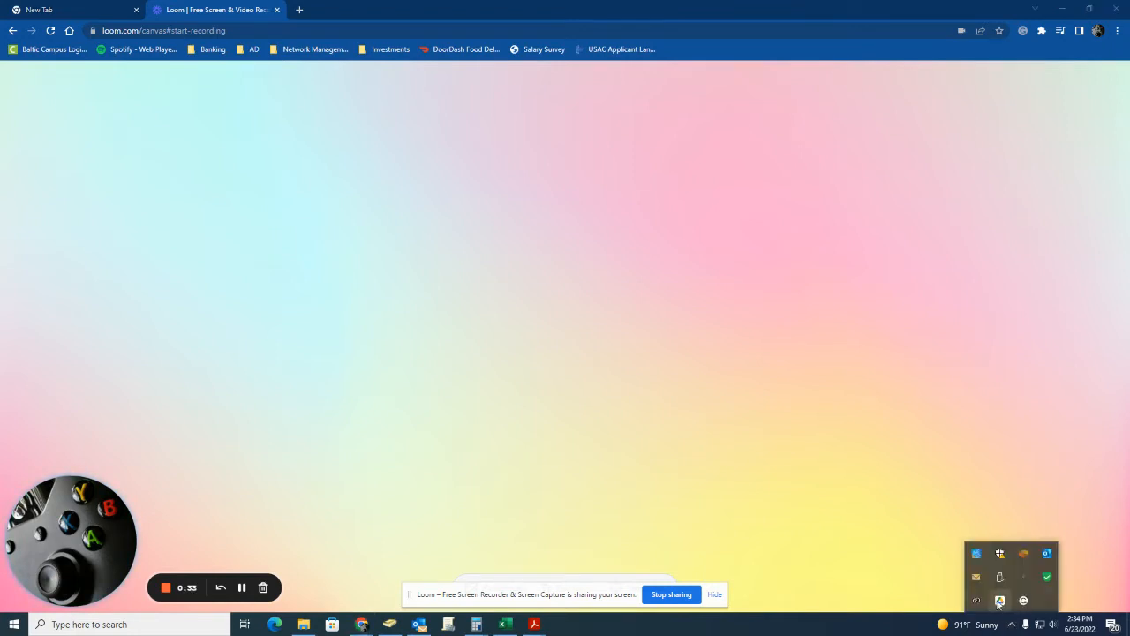
mouse_move(999, 600)
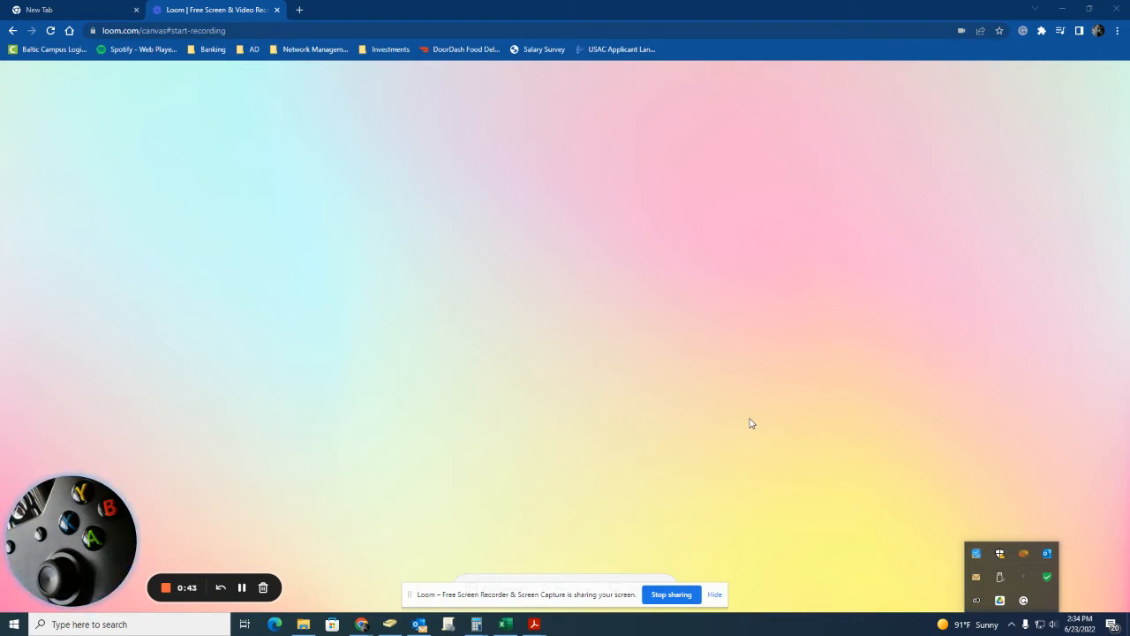
Bring up the Start menu and scroll the app list down to the G entries with Google Drive
left_click(11, 621)
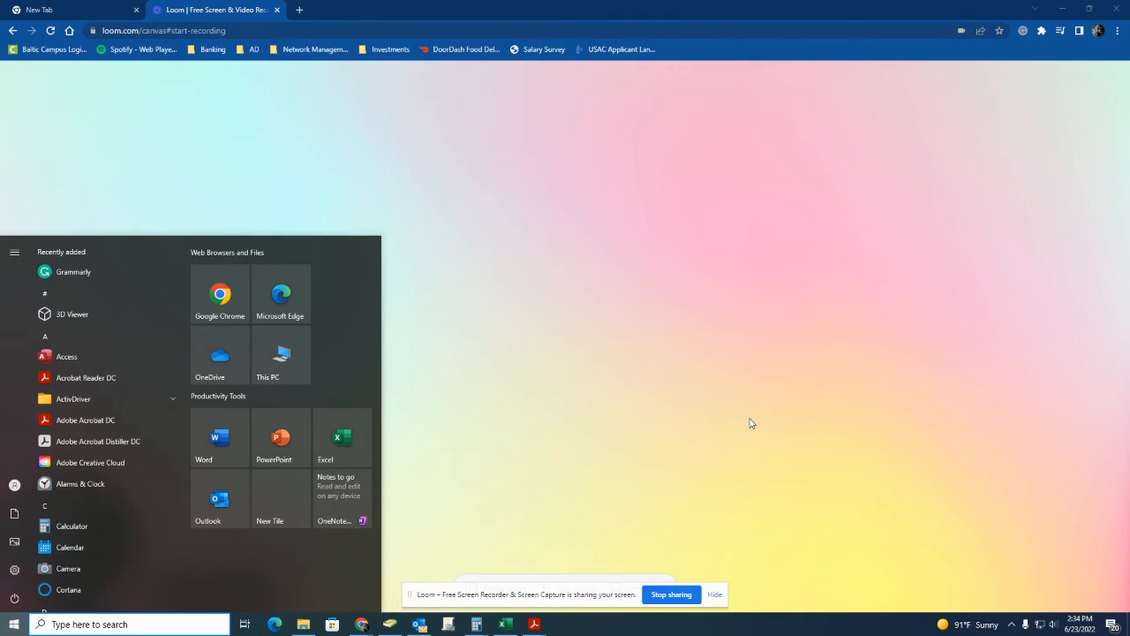
mouse_move(127, 494)
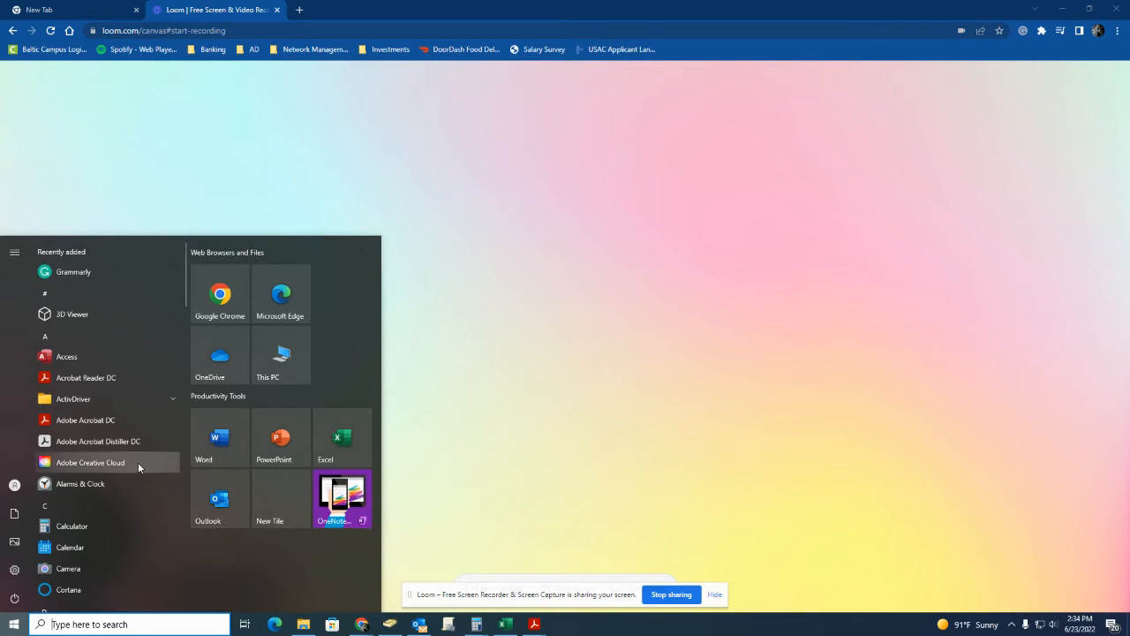
scroll("down", 3)
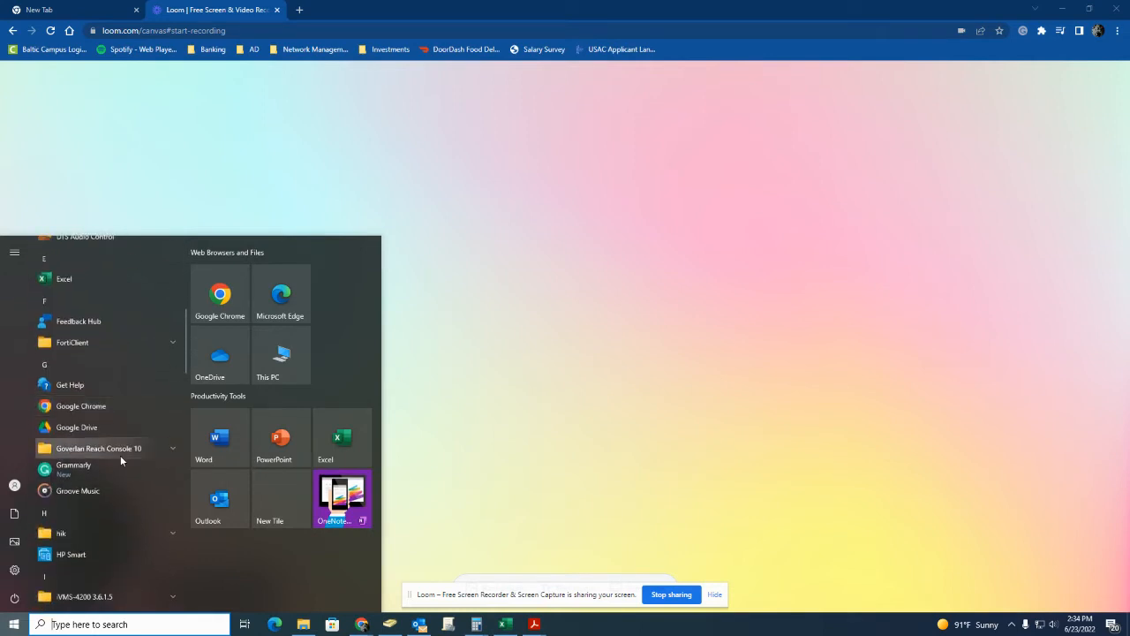
mouse_move(102, 428)
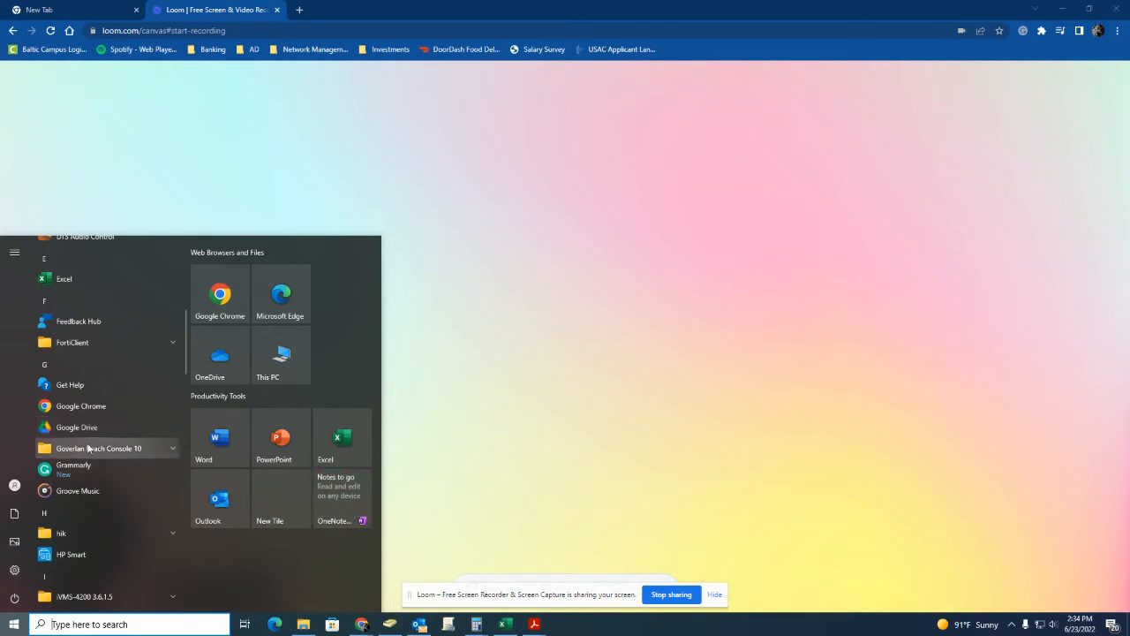
mouse_move(91, 425)
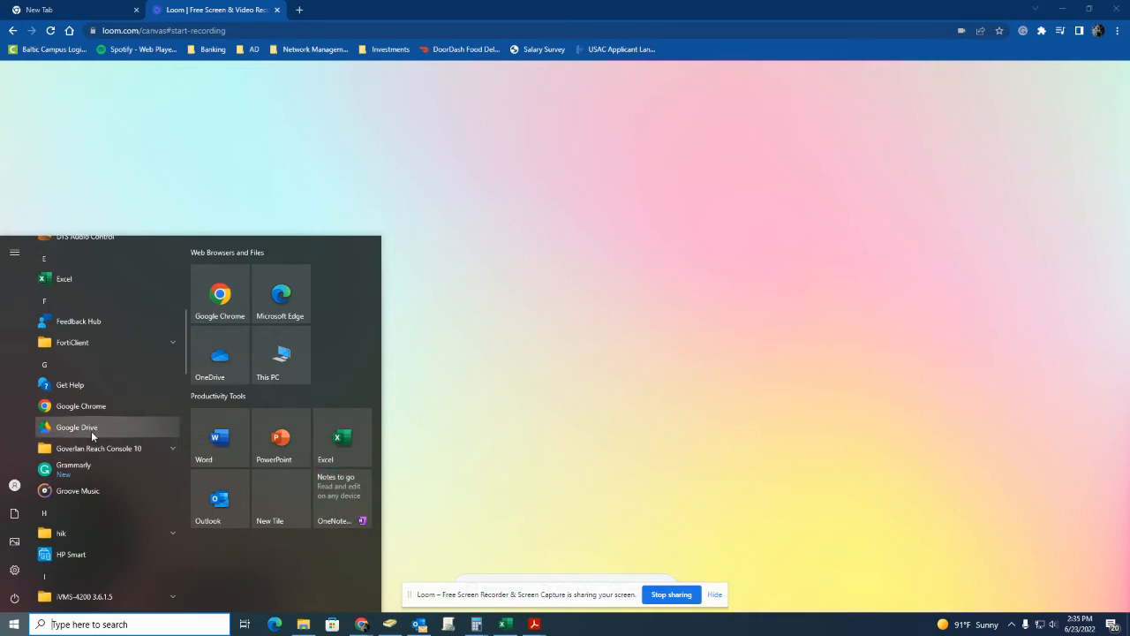
mouse_move(96, 429)
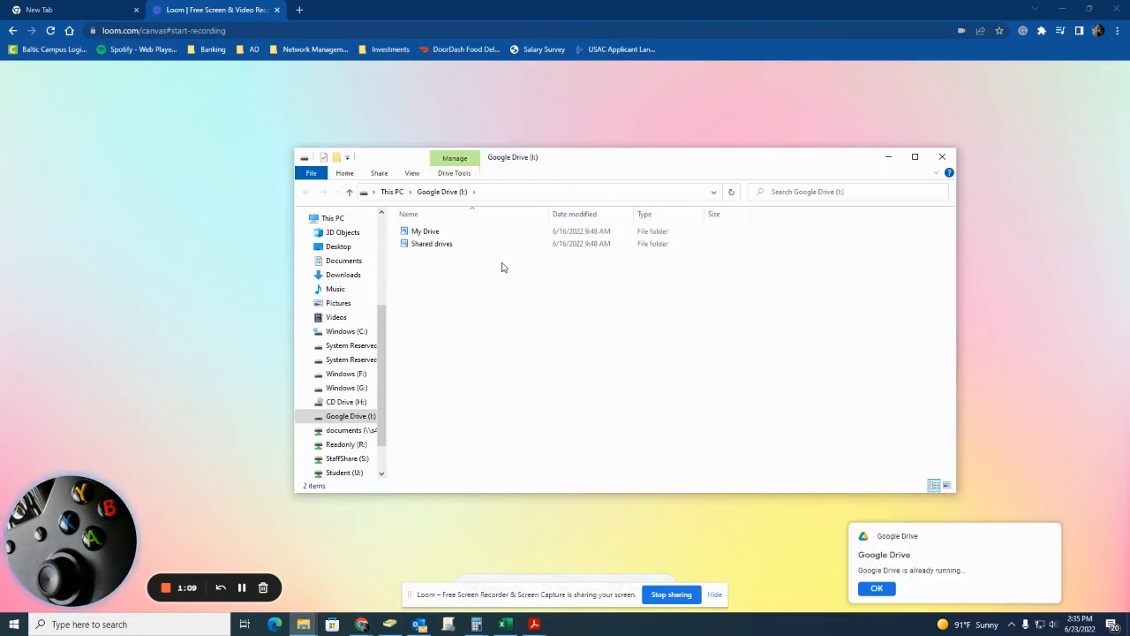
mouse_move(701, 529)
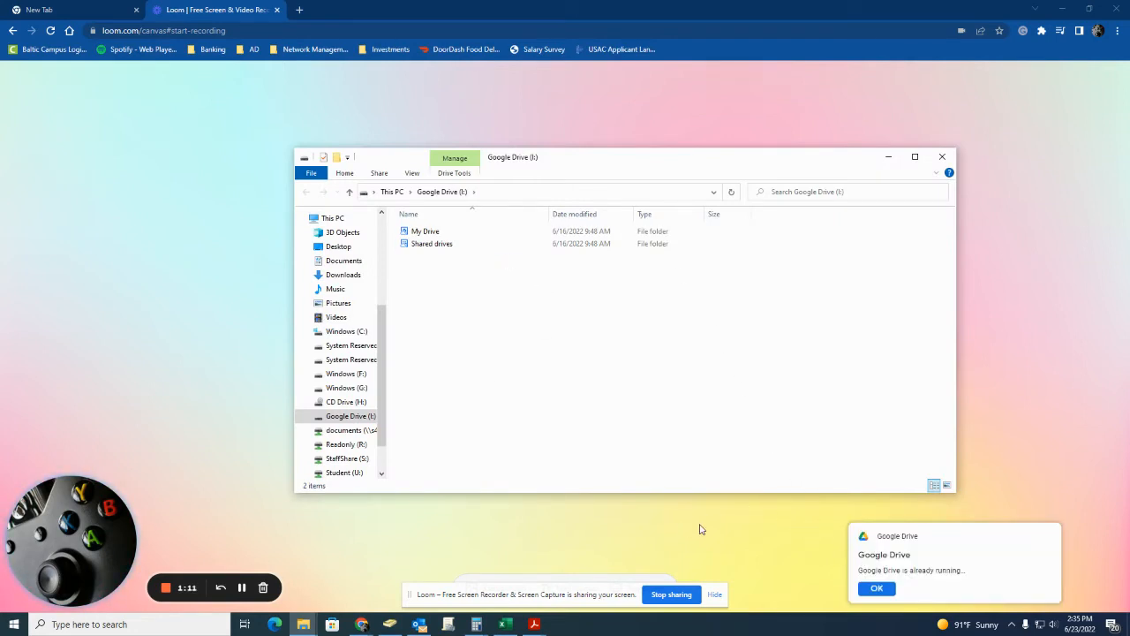
mouse_move(687, 484)
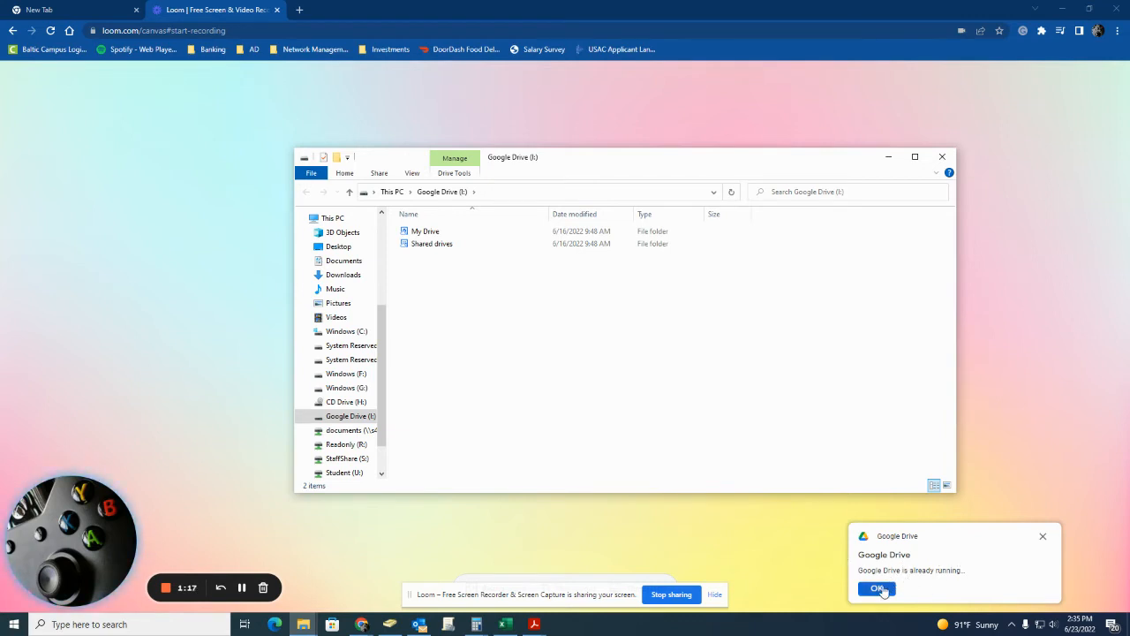
Dismiss the 'Google Drive is already running' notice with OK, leaving Google Drive (I:) shown
left_click(875, 590)
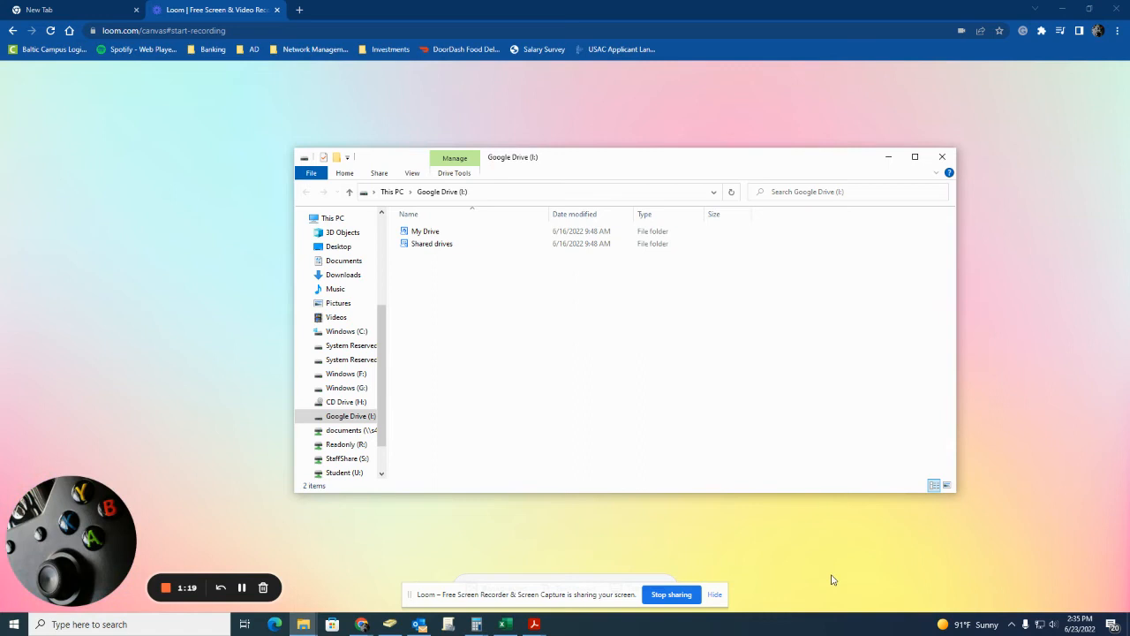
mouse_move(812, 607)
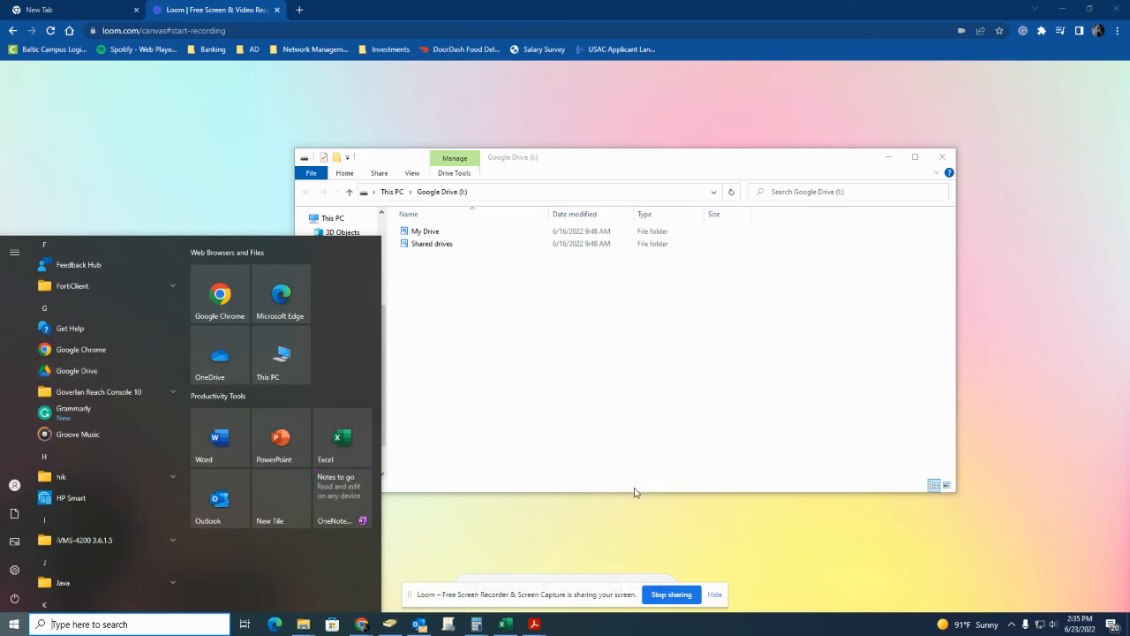
mouse_move(620, 417)
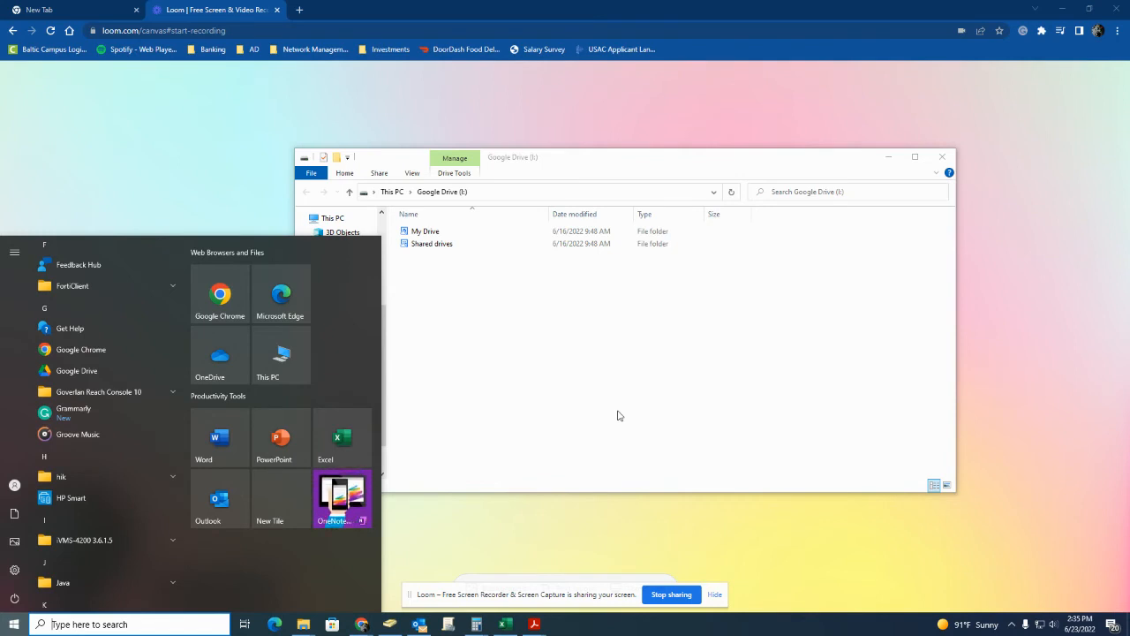
mouse_move(621, 431)
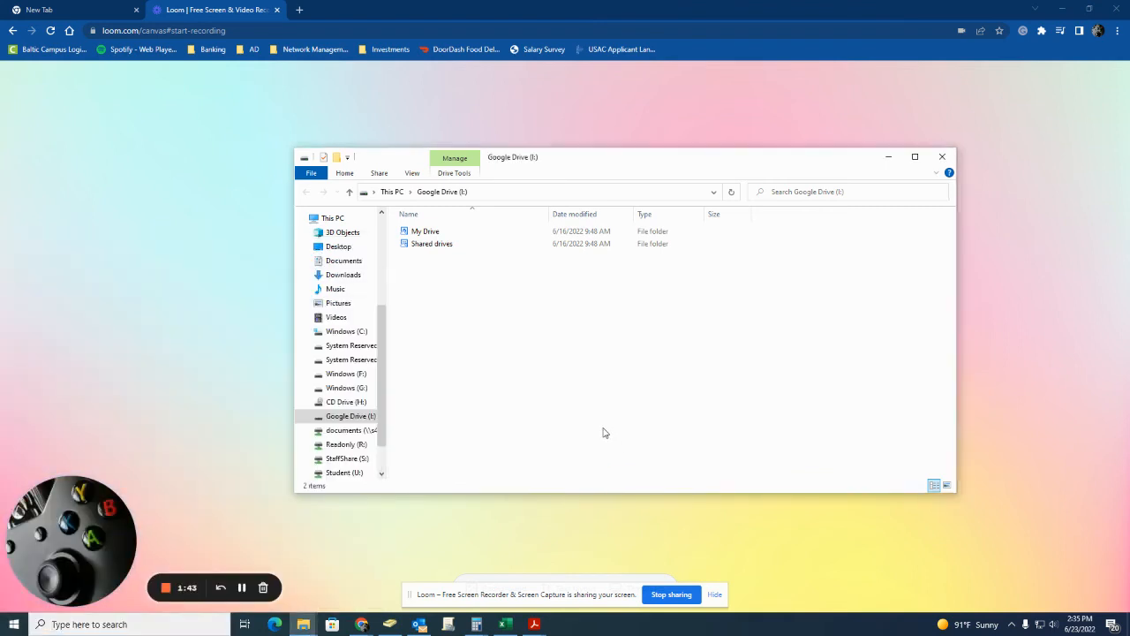
mouse_move(303, 625)
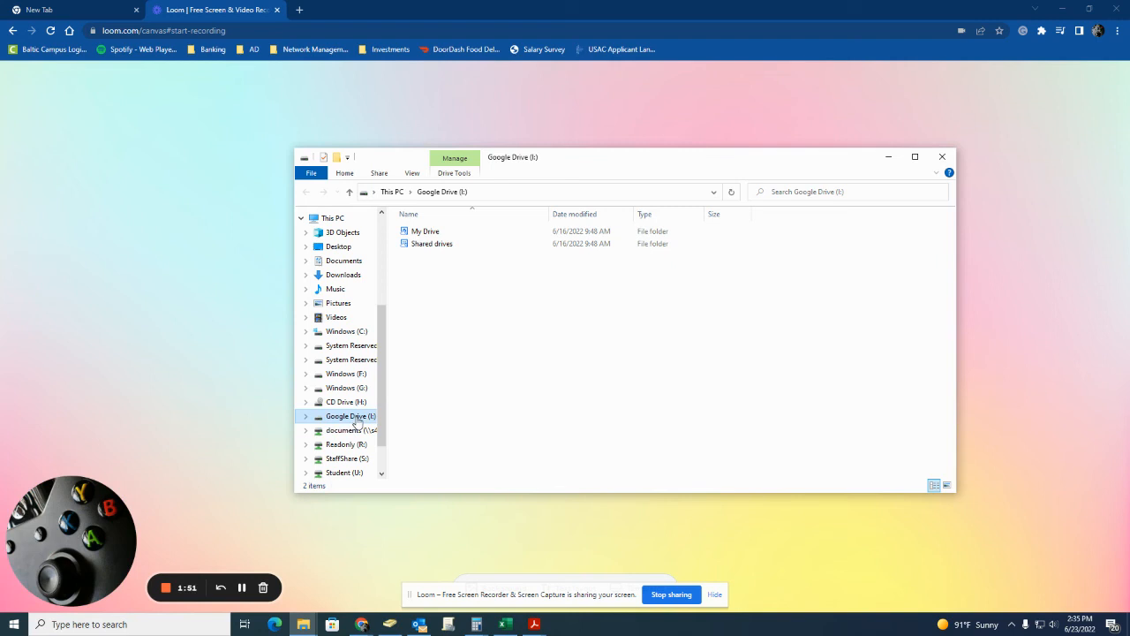
mouse_move(872, 523)
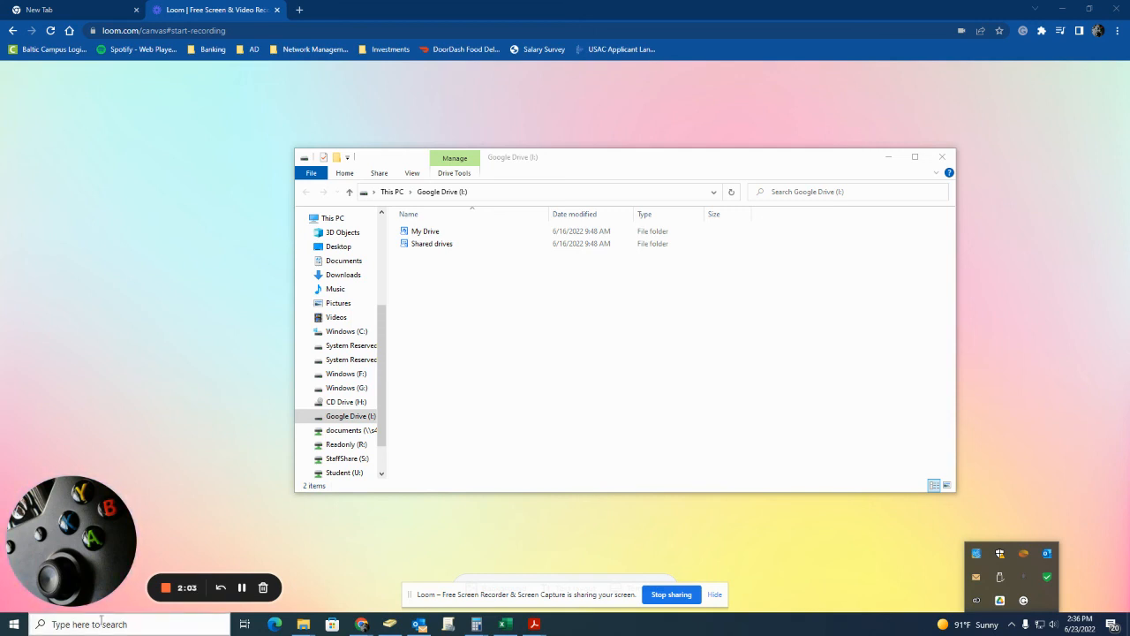
mouse_move(510, 481)
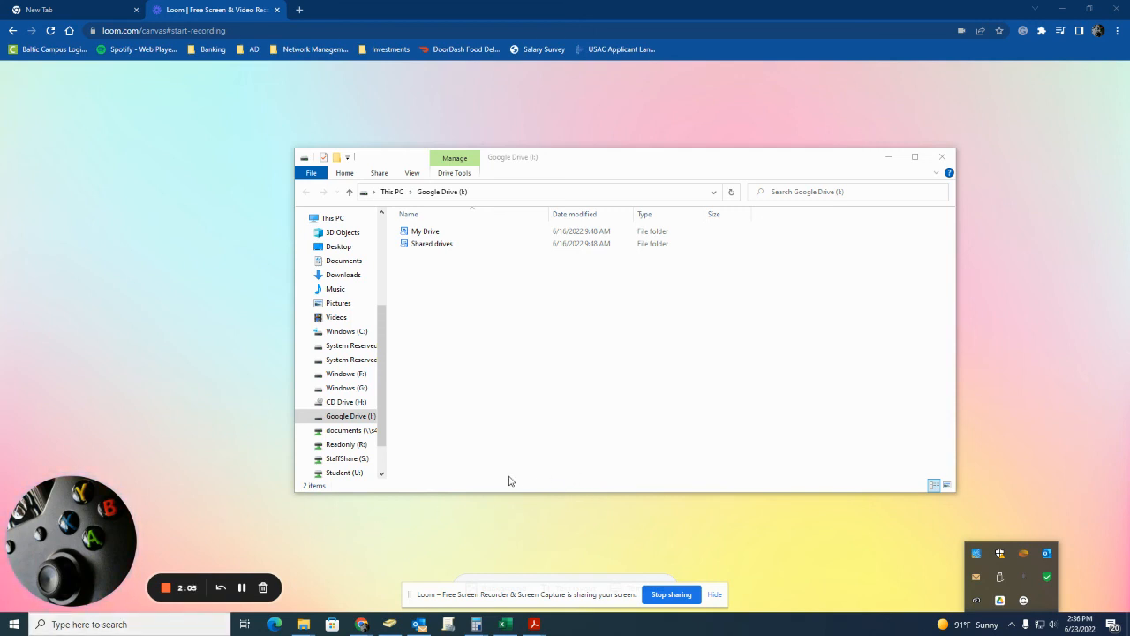
mouse_move(452, 322)
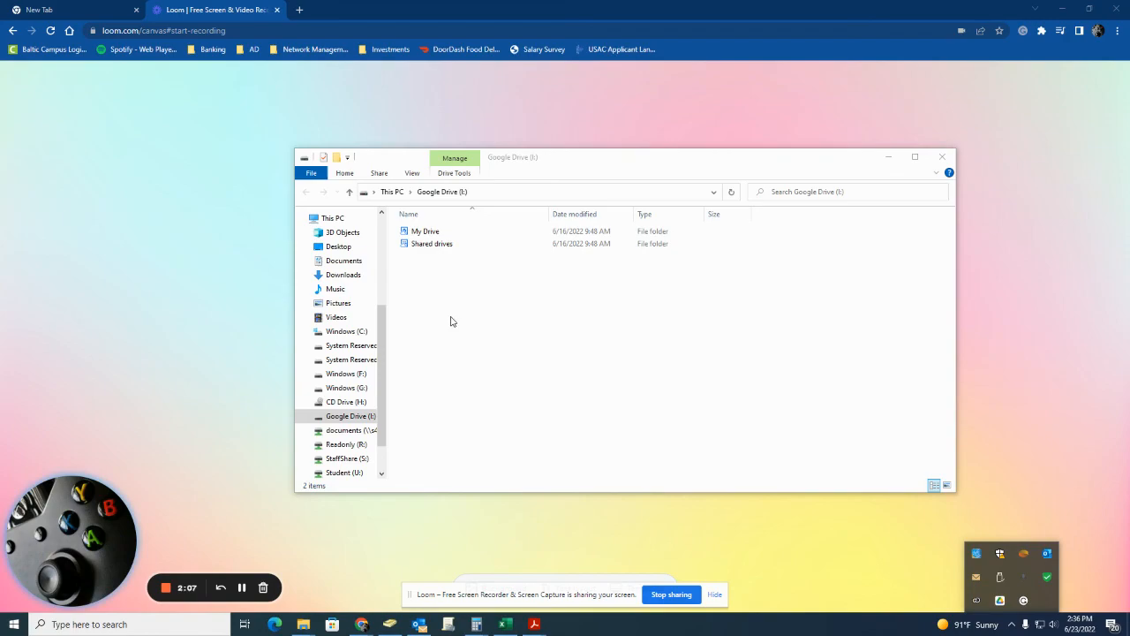